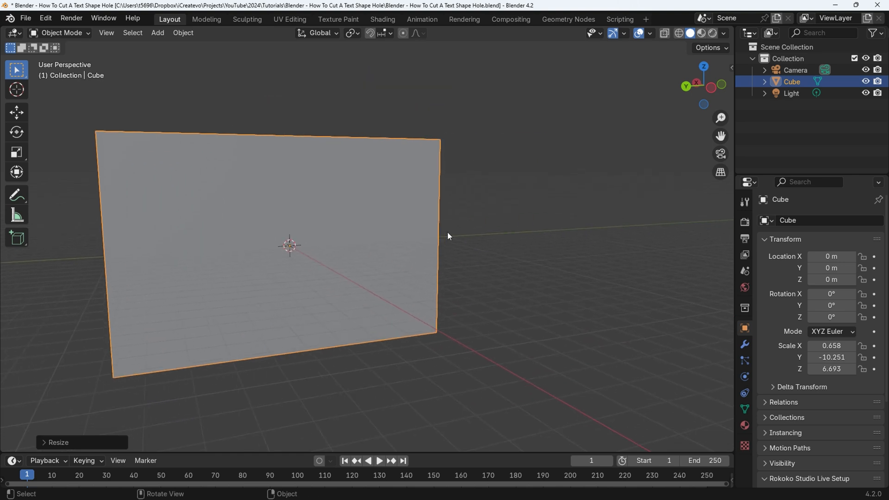
# Add a new Text object at the origin and select it in the Outliner.
pyautogui.moveTo(448, 236); pyautogui.dragTo(466, 273)
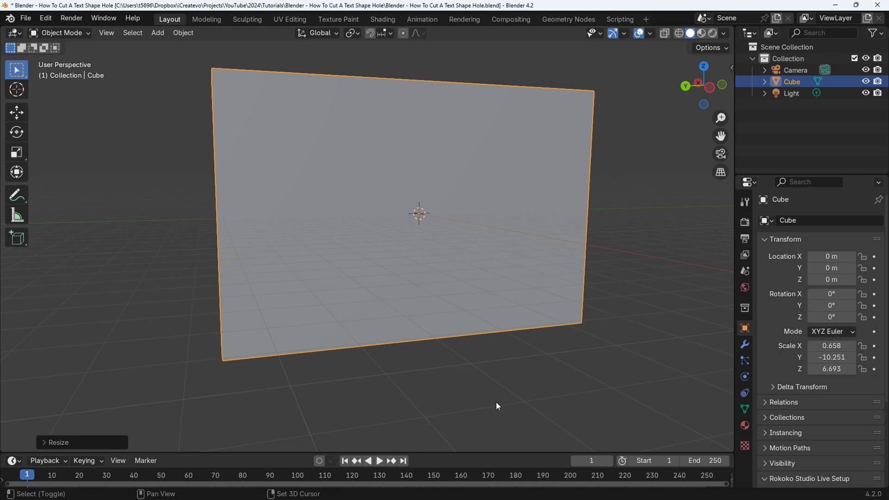
pyautogui.click(157, 32)
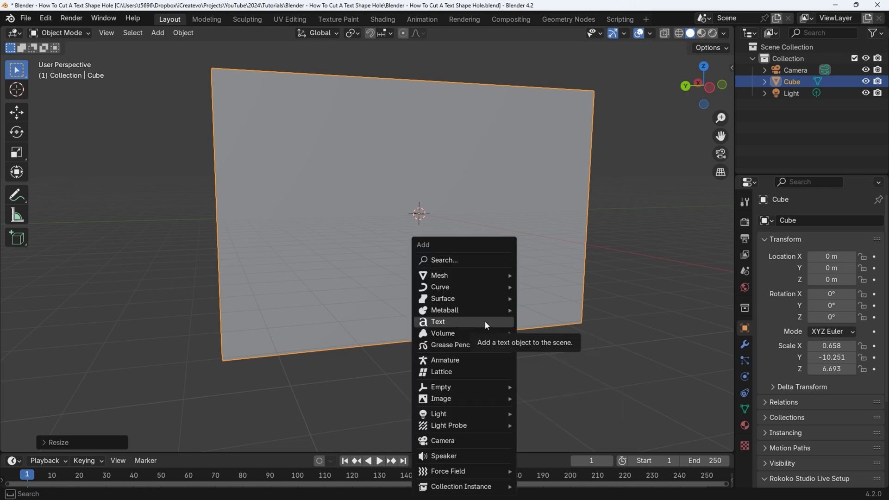
pyautogui.click(437, 321)
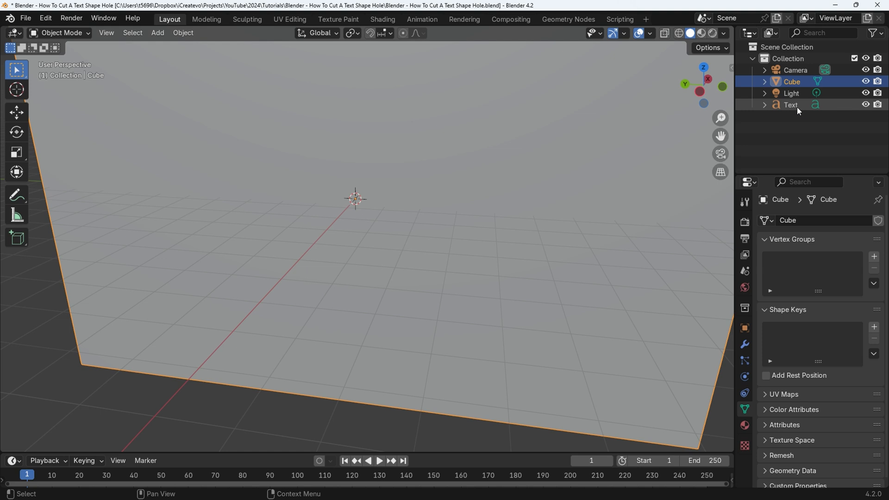
pyautogui.click(790, 104)
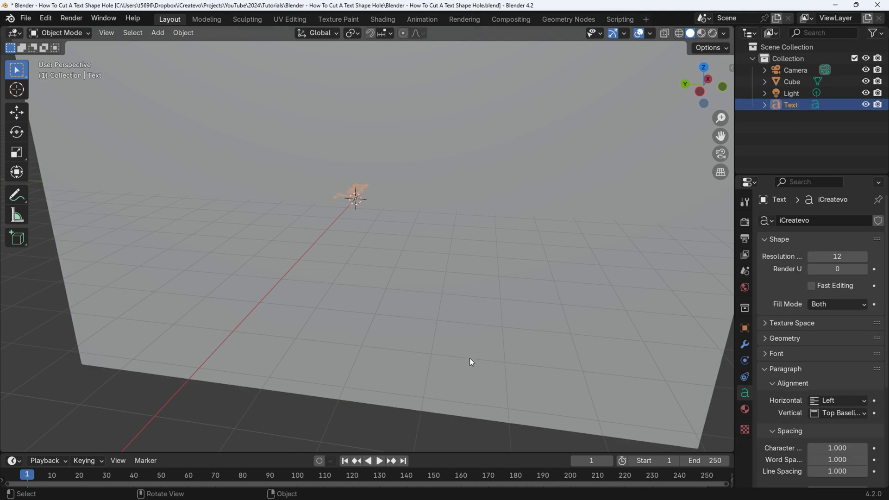
# Rotate the text 90° about X to stand upright and turn it about Z to face outward.
pyautogui.press('g')
pyautogui.write('9')
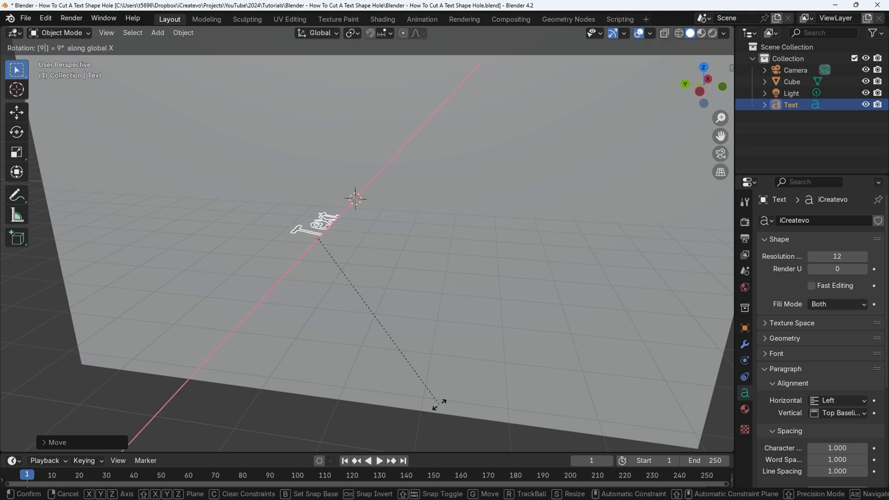
pyautogui.click(439, 406)
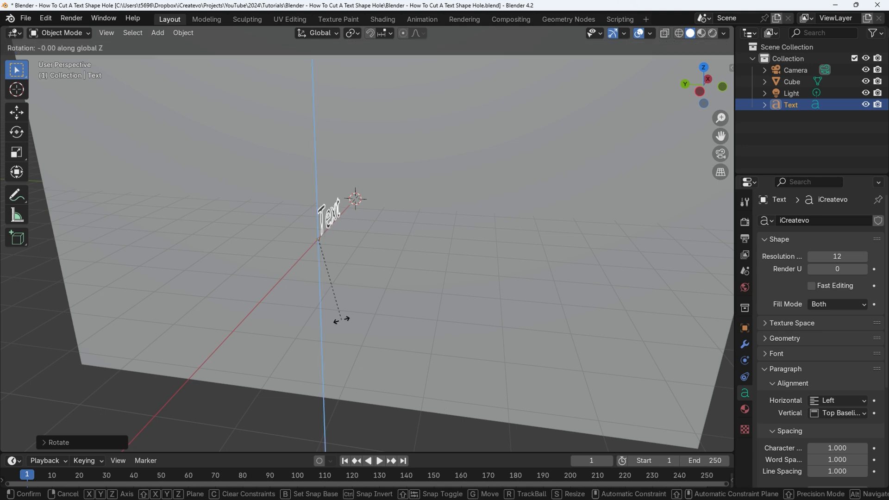
pyautogui.click(339, 321)
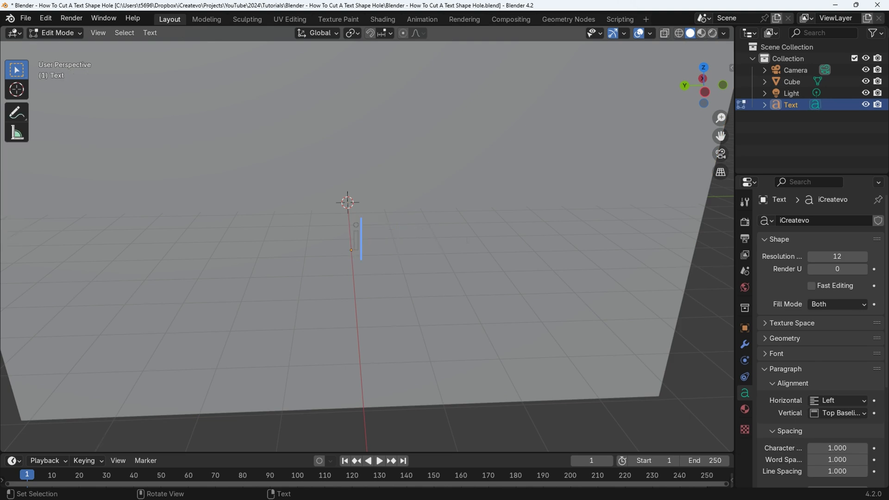
# Finish the iCreatevo wording and extrude the letters into thick 3D text in Geometry.
pyautogui.press('Tab')
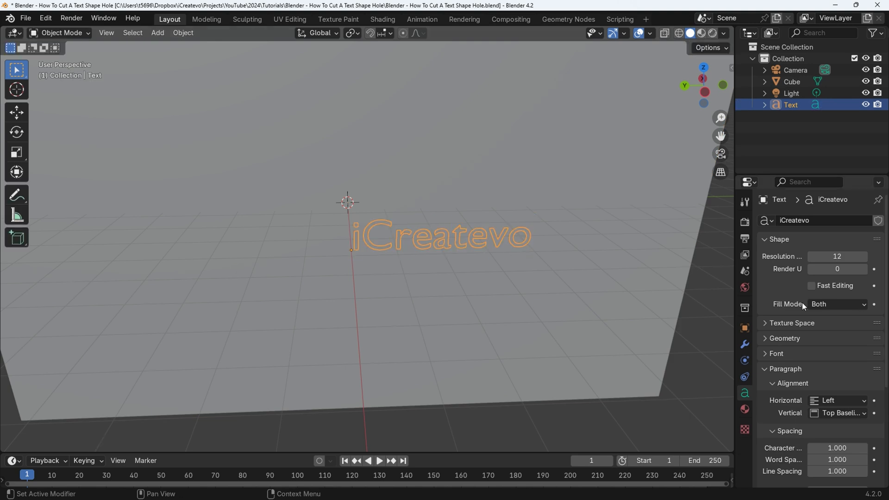
pyautogui.click(784, 339)
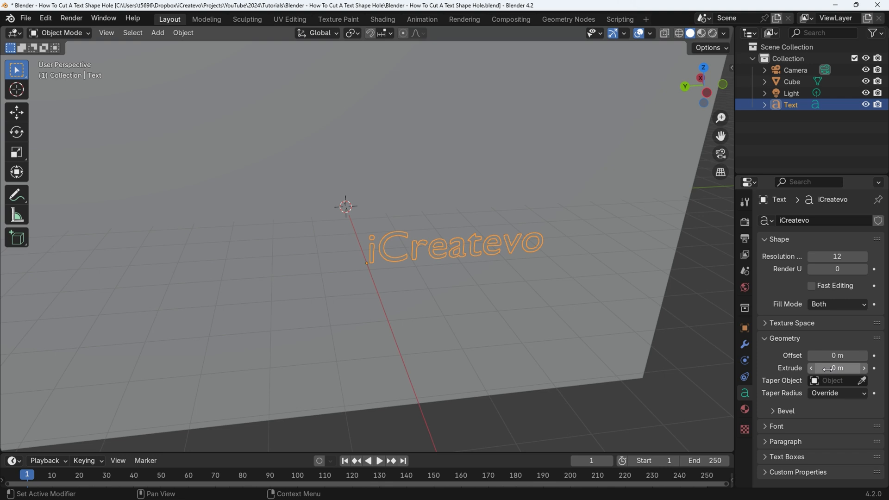
pyautogui.moveTo(836, 367); pyautogui.dragTo(850, 368)
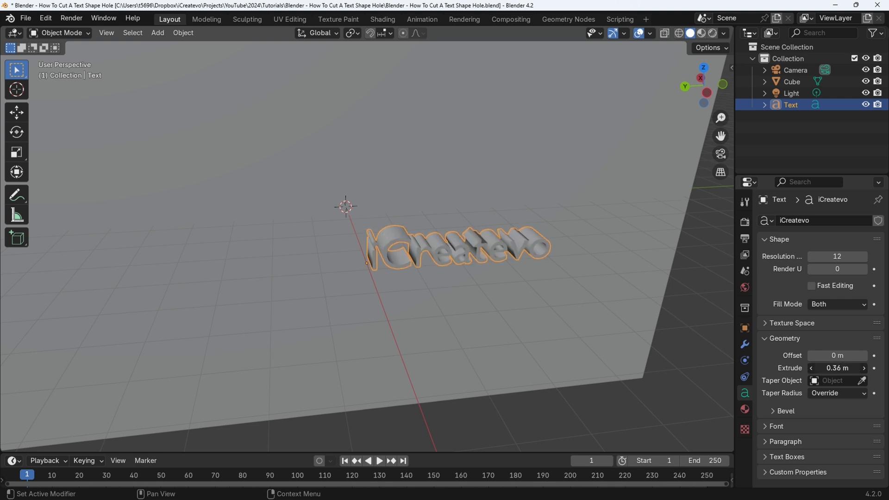
pyautogui.moveTo(816, 368); pyautogui.dragTo(839, 367)
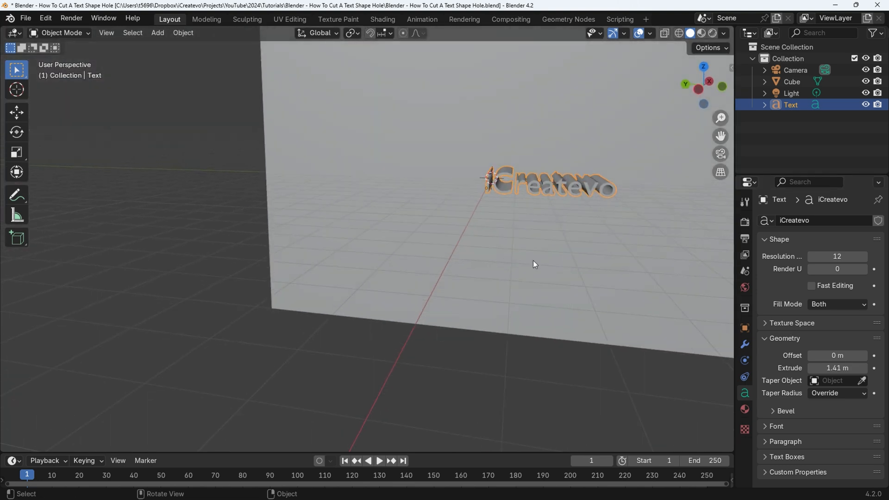
# Move the 0.46 m-deep letters into the wall slab and orbit to check them.
pyautogui.press('s')
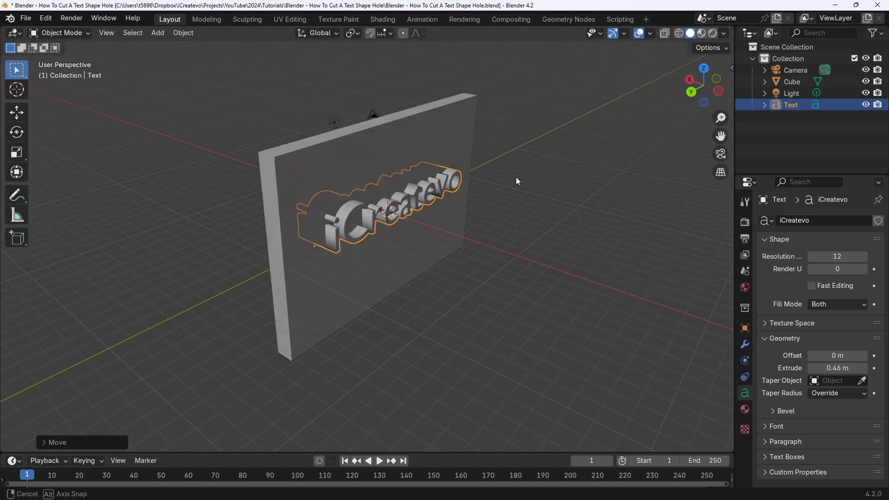
pyautogui.moveTo(515, 181); pyautogui.dragTo(483, 228)
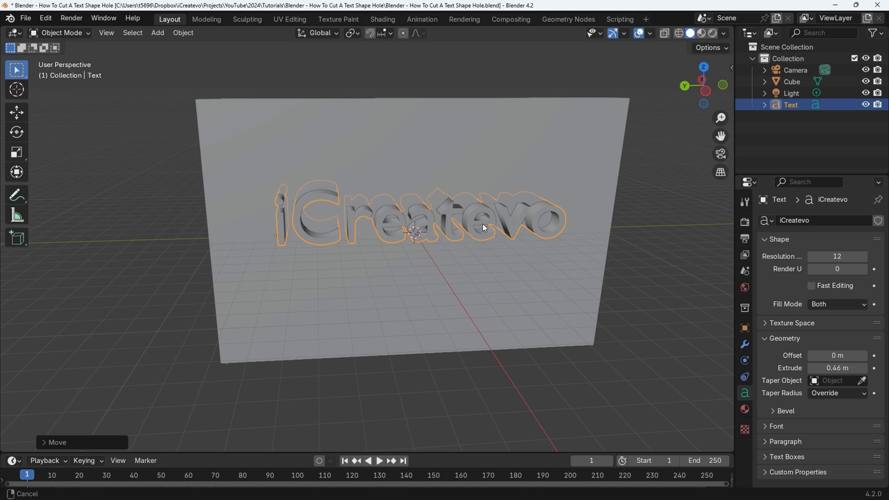
pyautogui.moveTo(484, 226); pyautogui.dragTo(584, 212)
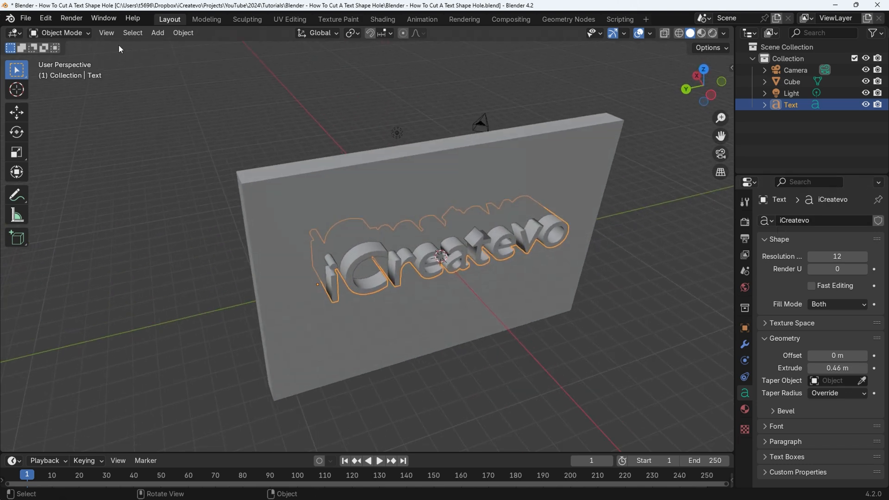
# Save the project as an incrementally numbered copy ending in Hole1.
pyautogui.click(26, 18)
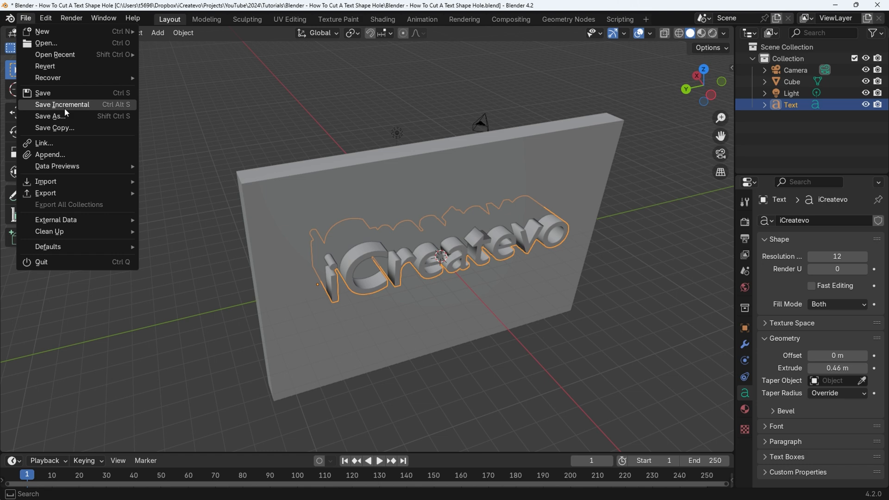
pyautogui.moveTo(62, 105)
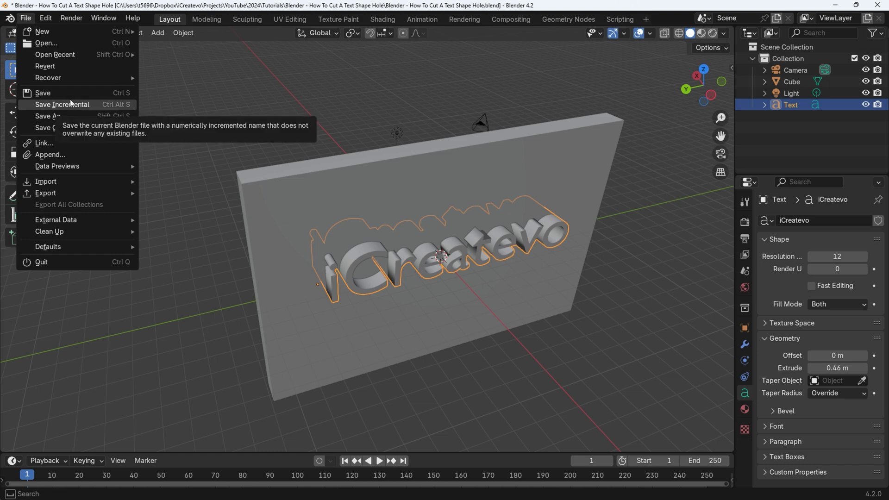
pyautogui.click(62, 105)
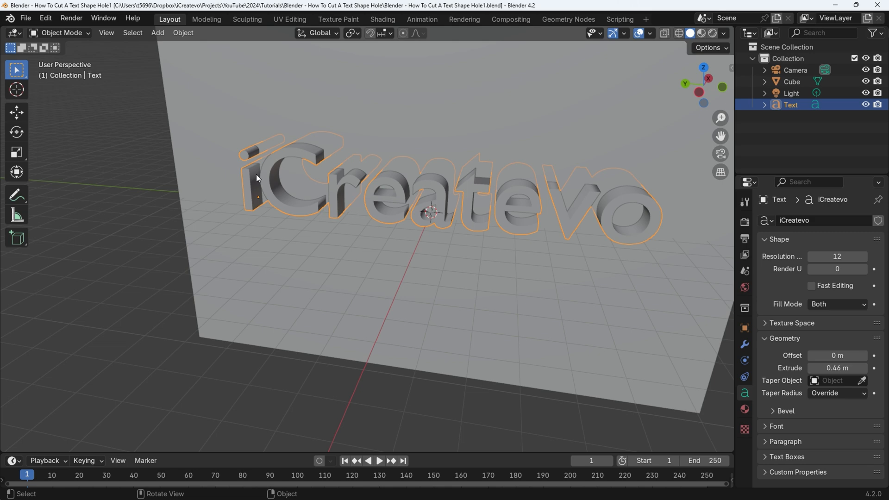
pyautogui.moveTo(307, 163)
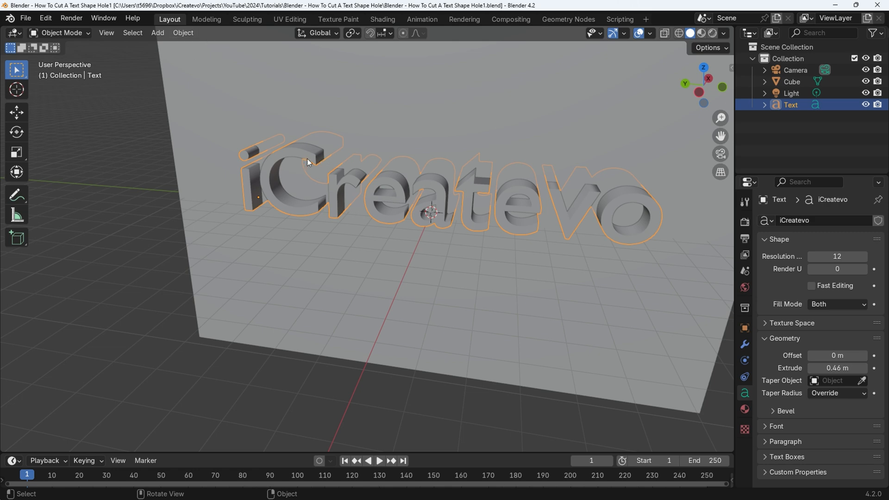
pyautogui.moveTo(498, 261)
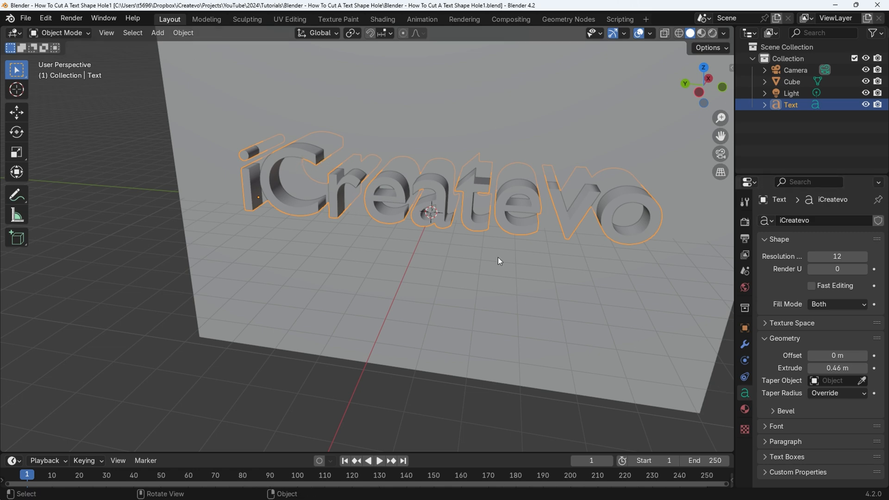
# Convert the iCreatevo text object into a mesh via Object > Convert > Mesh.
pyautogui.click(183, 32)
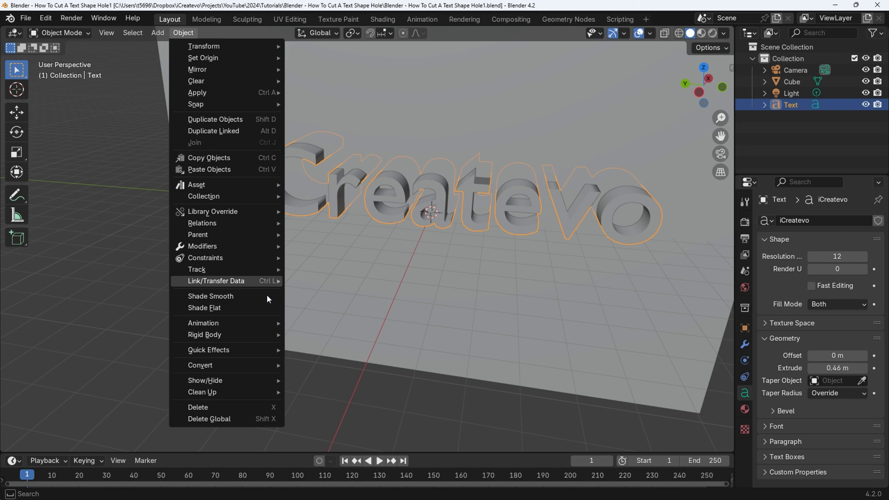
pyautogui.click(199, 365)
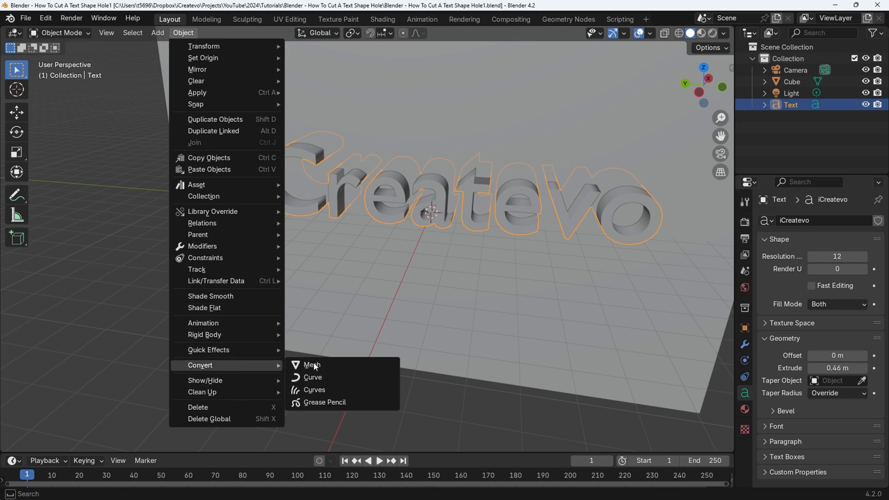
pyautogui.click(312, 365)
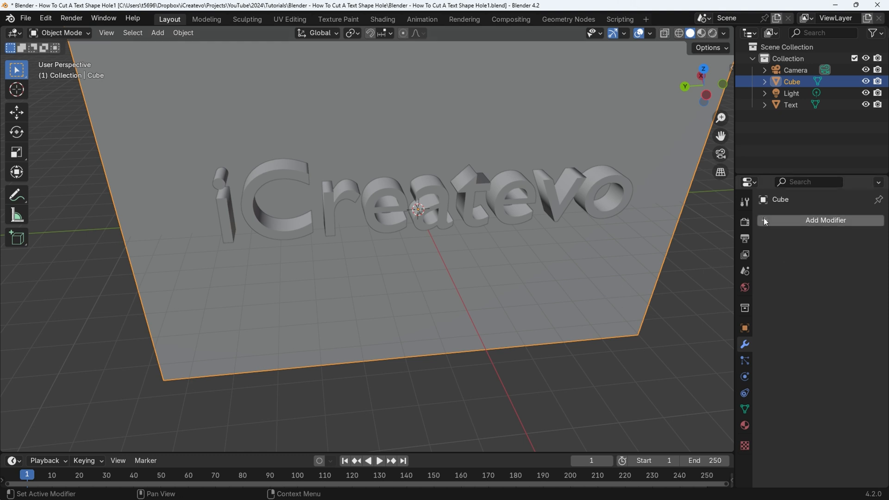
# Add a Boolean Difference modifier to the slab using the Text object as the cutter.
pyautogui.click(824, 220)
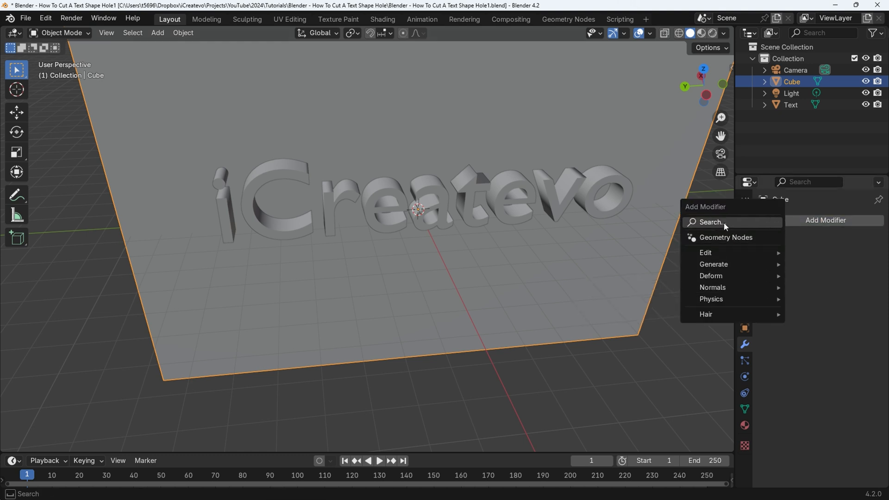
pyautogui.click(711, 221)
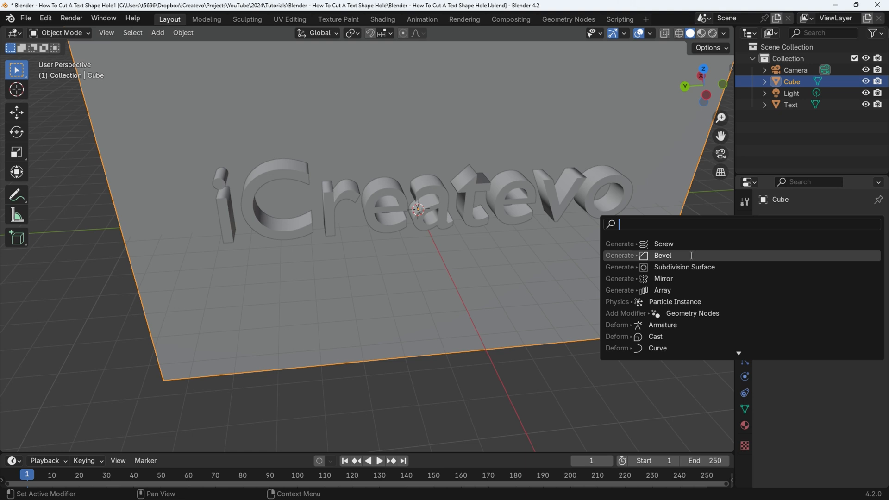
pyautogui.write('bool')
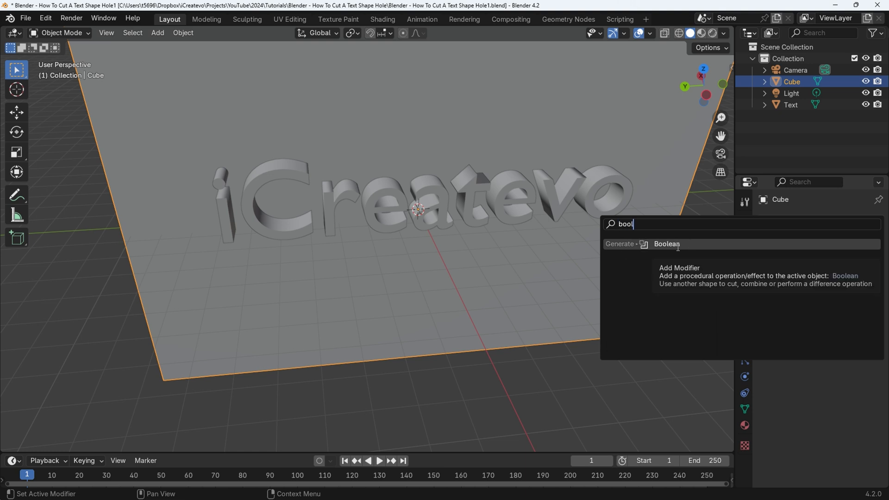
pyautogui.click(666, 244)
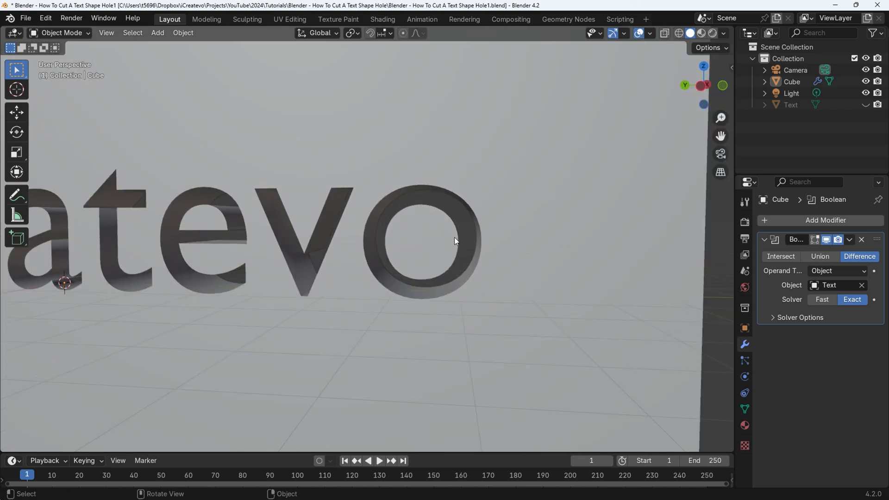
pyautogui.click(788, 104)
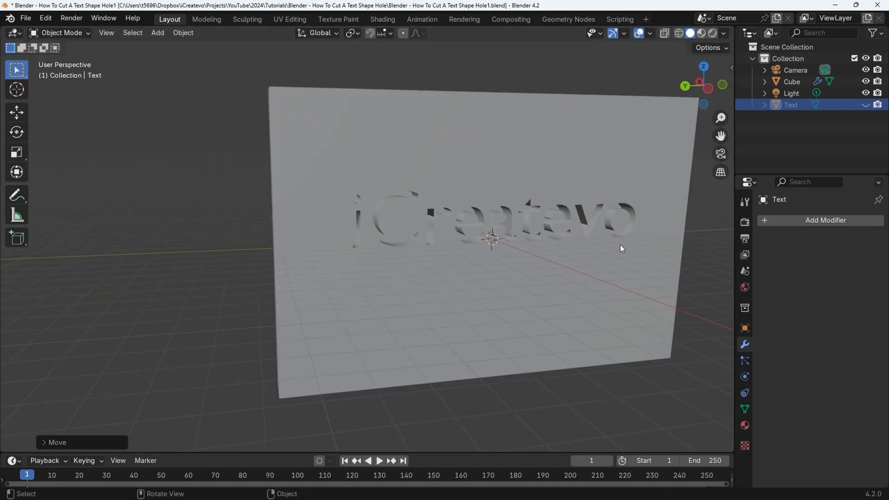
# Render the scene with F12 to check the iCreatevo cutout.
pyautogui.press('F12')
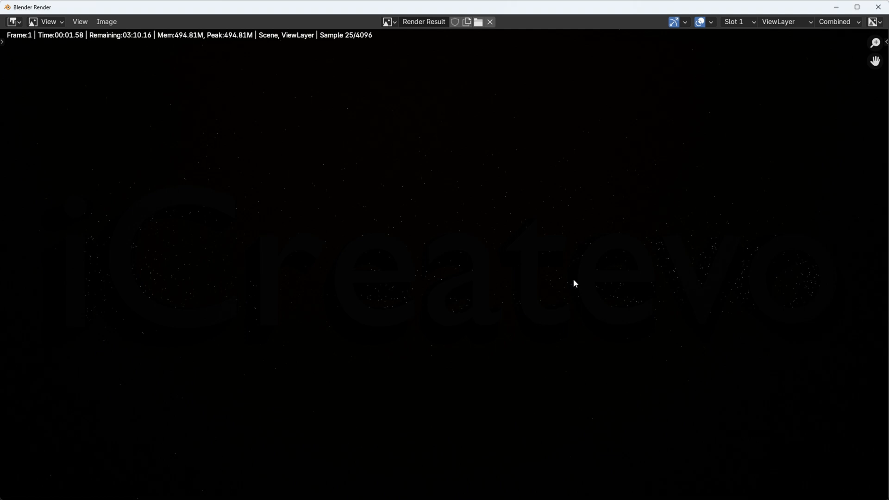
pyautogui.moveTo(731, 143)
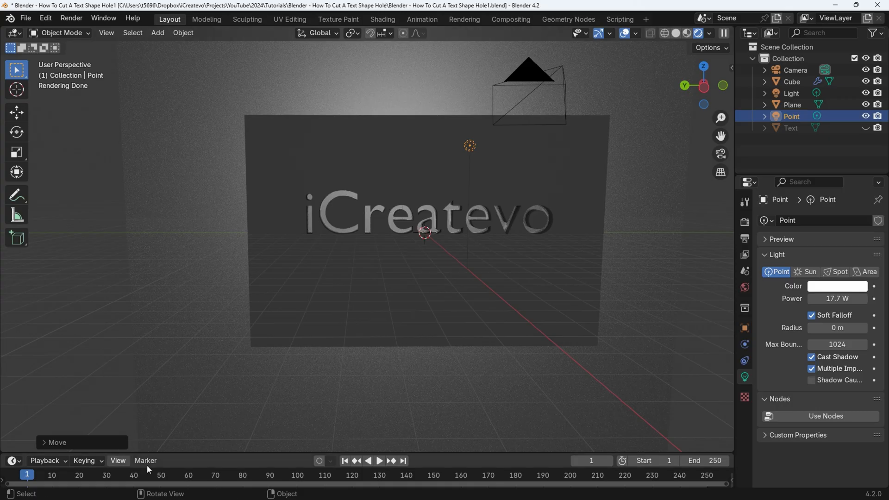
pyautogui.moveTo(464, 19)
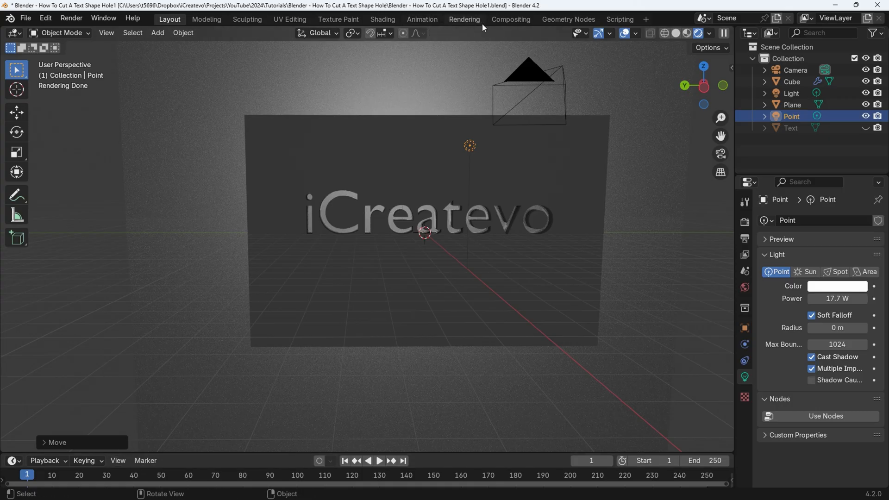
# Darken the world background in the Shading workspace and return to Layout.
pyautogui.click(383, 19)
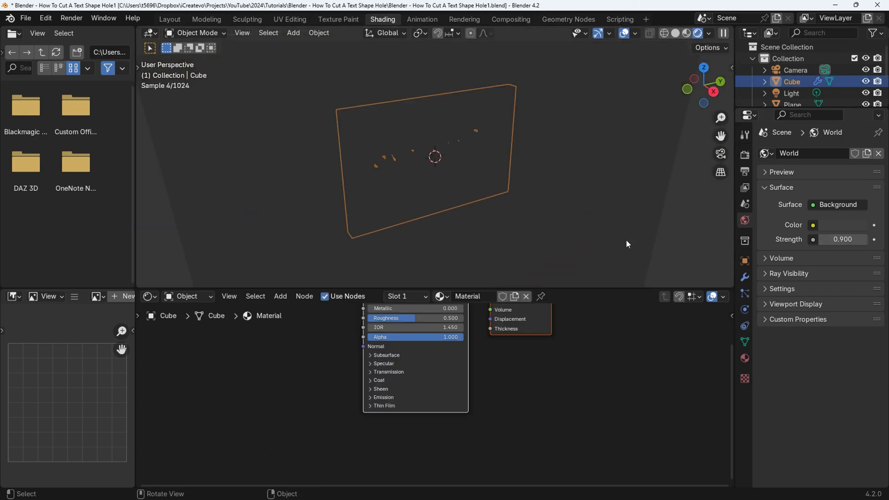
pyautogui.click(168, 18)
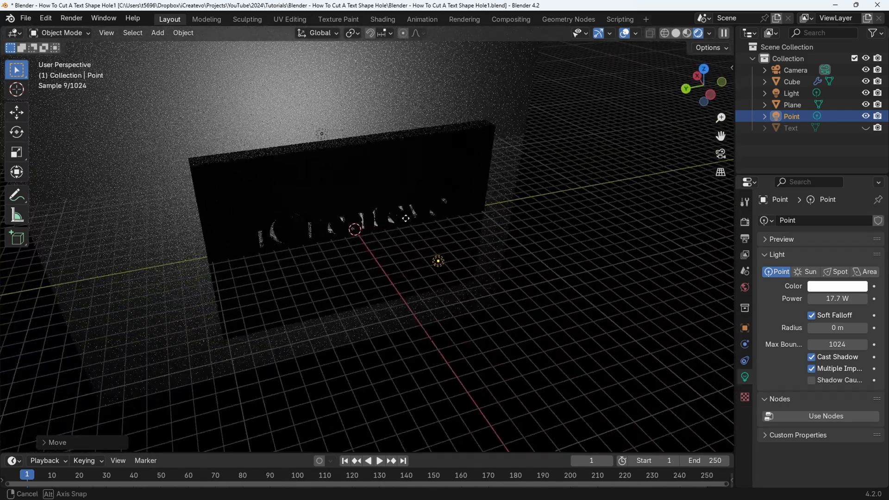
# Give the backdrop Plane a green Base Color material, then select the Cube.
pyautogui.click(791, 105)
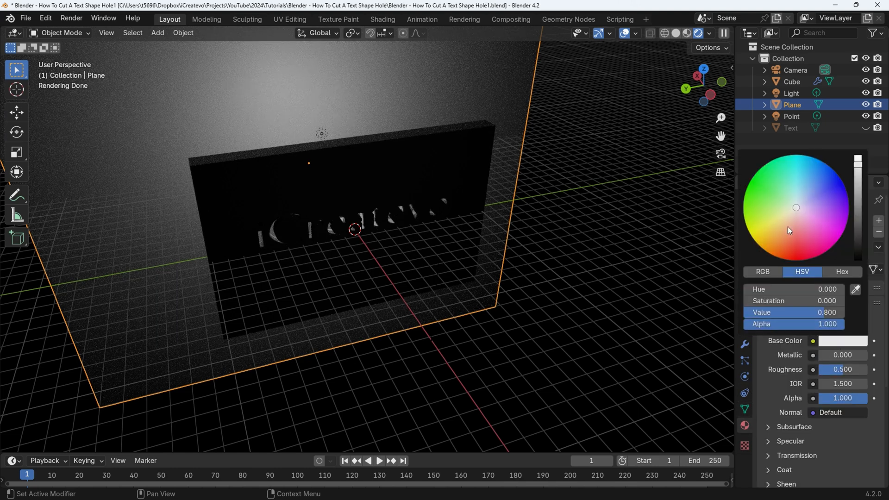
pyautogui.click(786, 197)
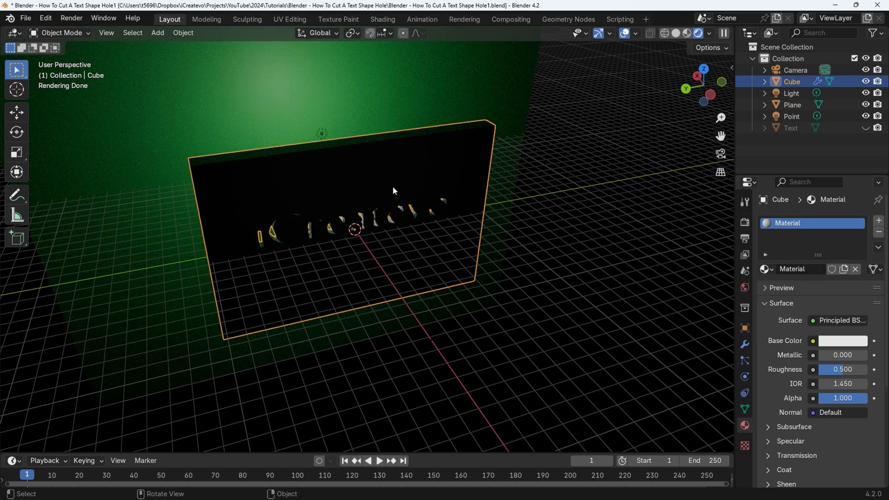
pyautogui.click(841, 340)
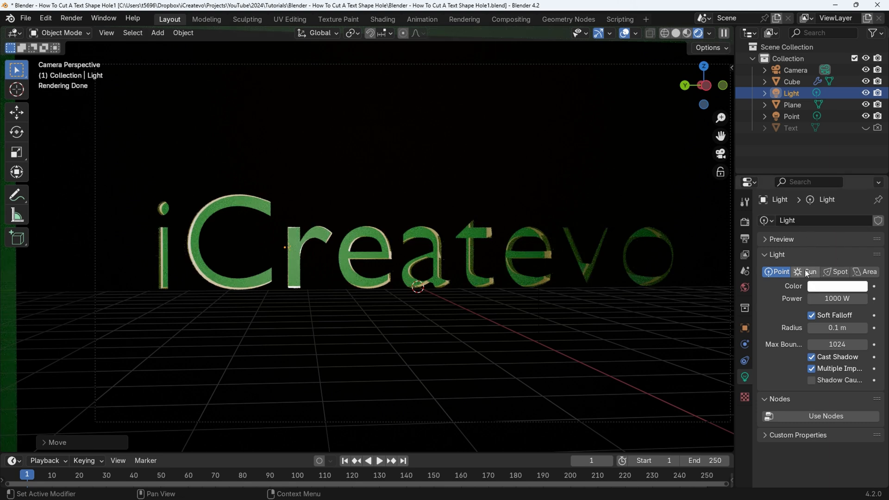
# Lower the Light's power from 1000 W to about 23.6 W.
pyautogui.moveTo(862, 298); pyautogui.dragTo(836, 298)
pyautogui.write('200')
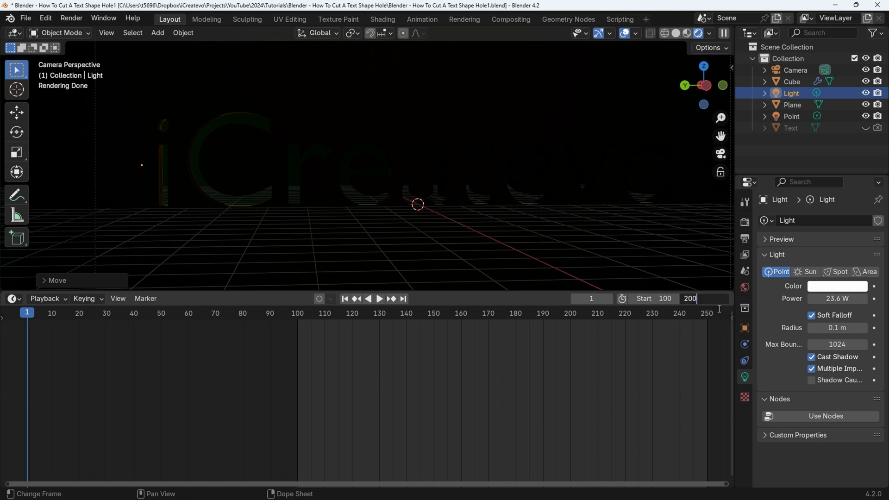
# Go to frame 100, keyframe the Light's location, and start moving it to its end position.
pyautogui.click(379, 298)
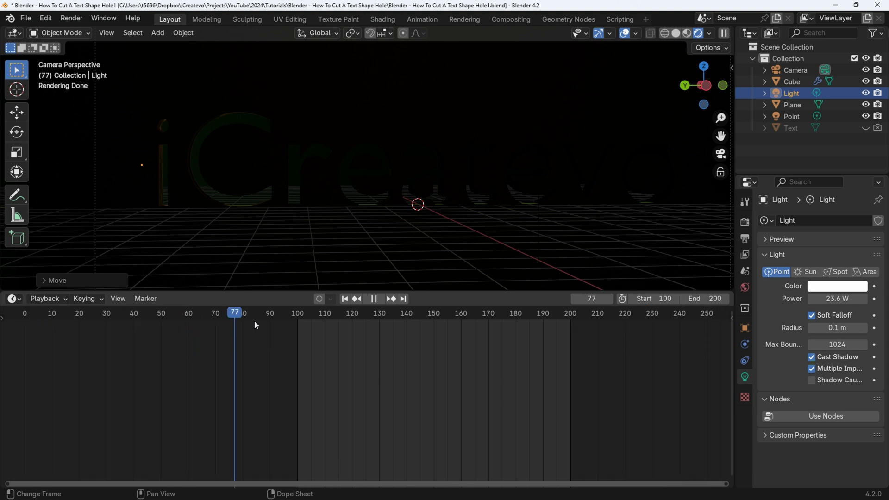
pyautogui.click(298, 312)
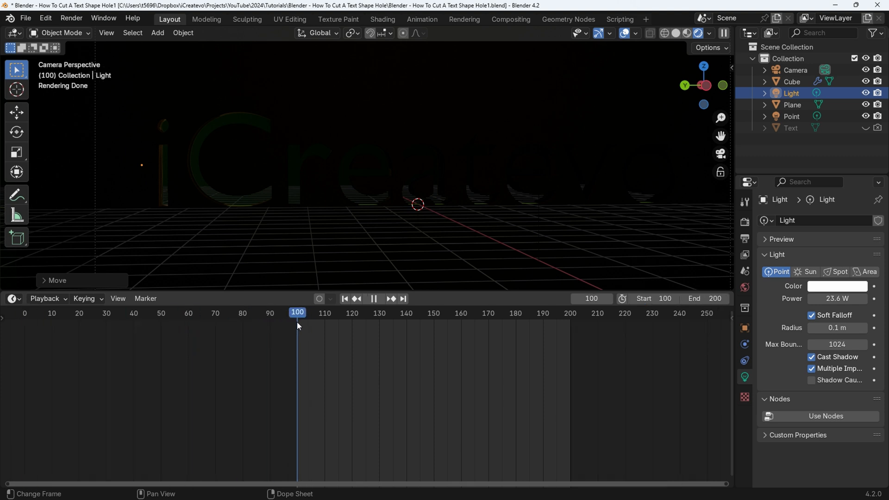
pyautogui.click(373, 298)
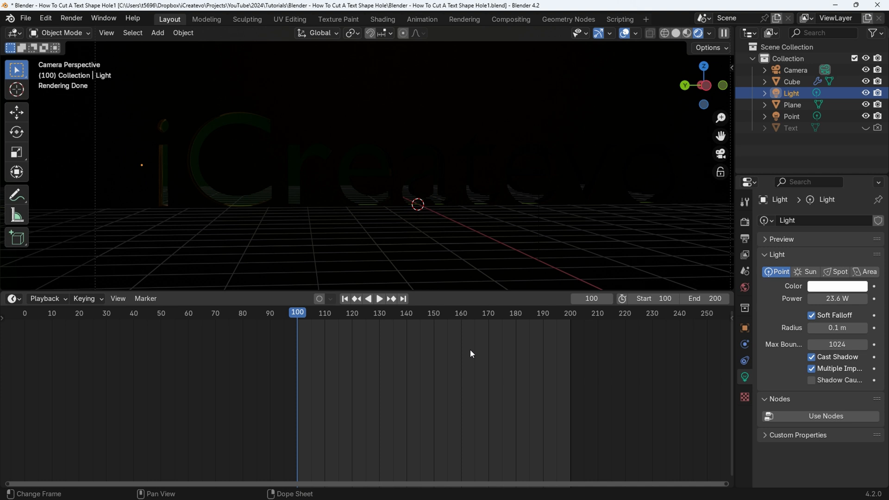
pyautogui.press('i')
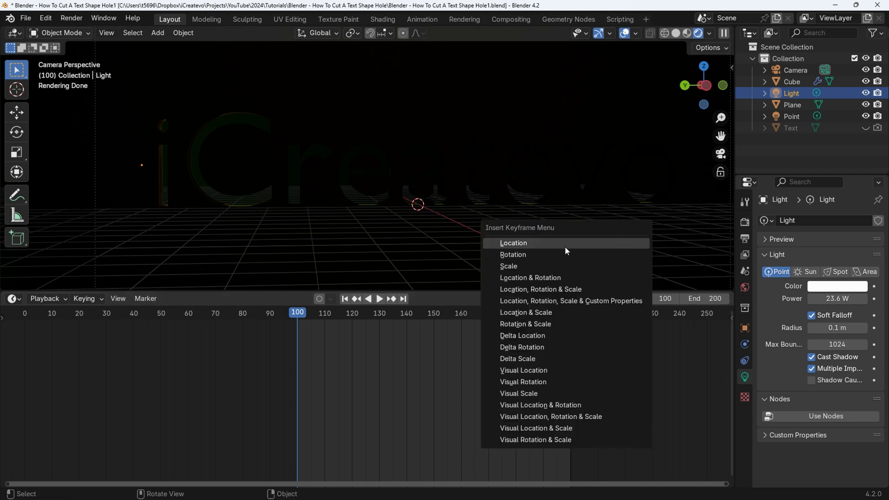
pyautogui.click(513, 243)
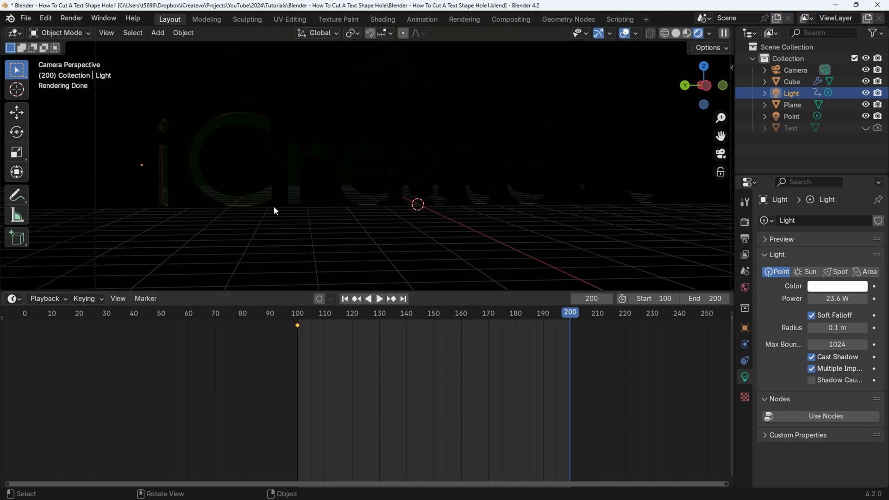
pyautogui.press('g')
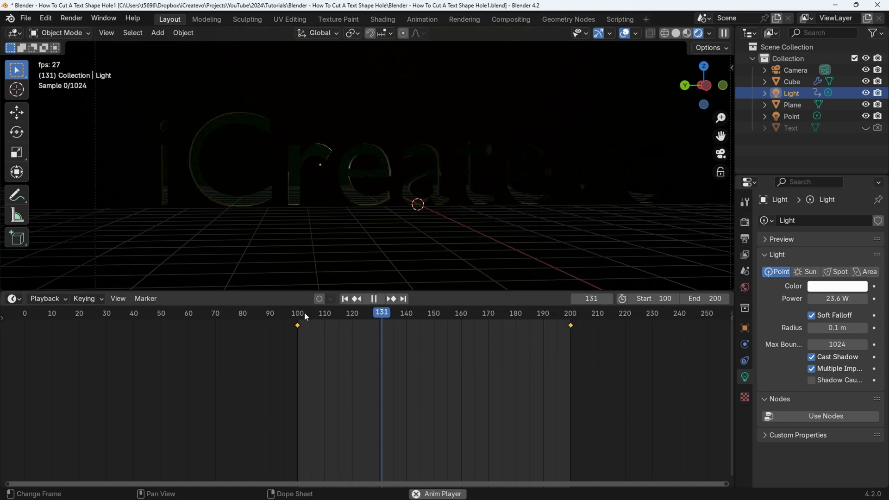
# Preview the Light's sweep across the iCreatevo letters by replaying frames 100-200 from the start.
pyautogui.click(378, 299)
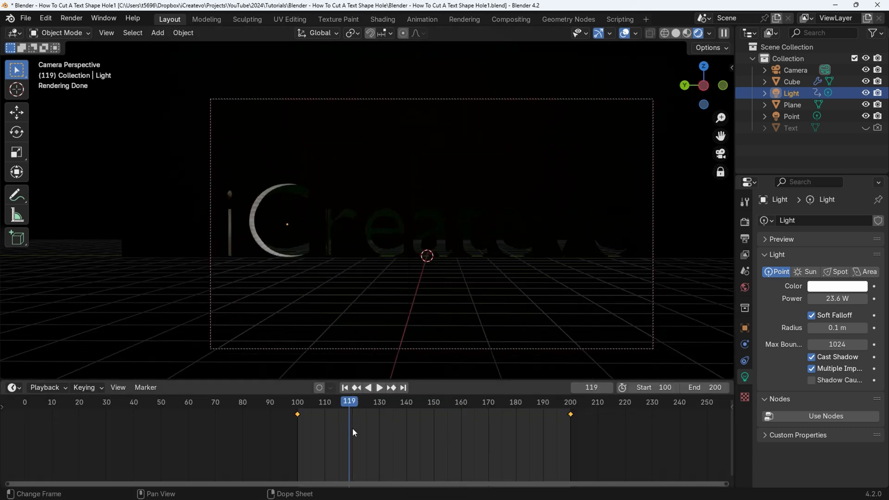
pyautogui.click(379, 387)
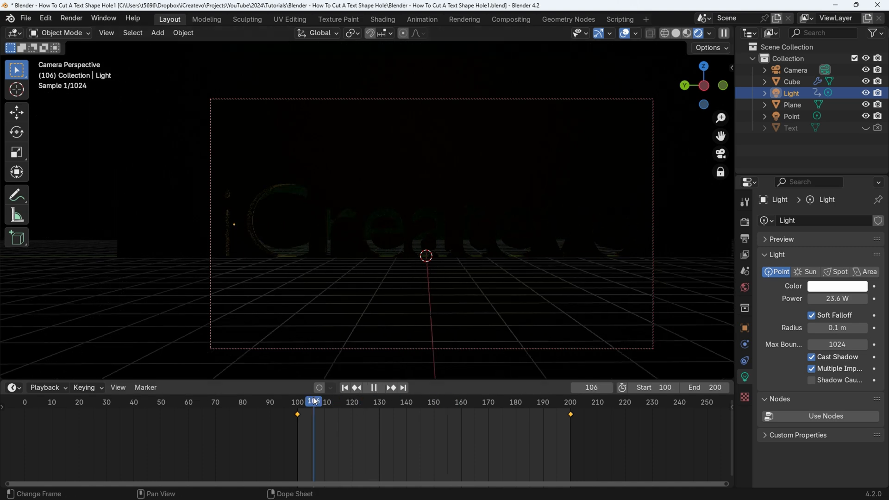